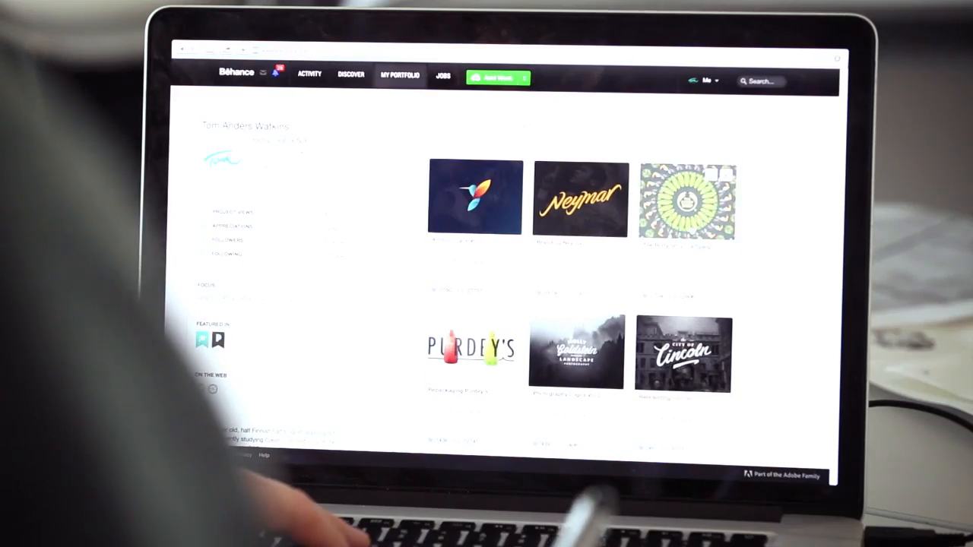
- Open the green mandala Body Shop poster project from My Portfolio in the project viewer
{"action": "left_click", "coordinate": [685, 197]}
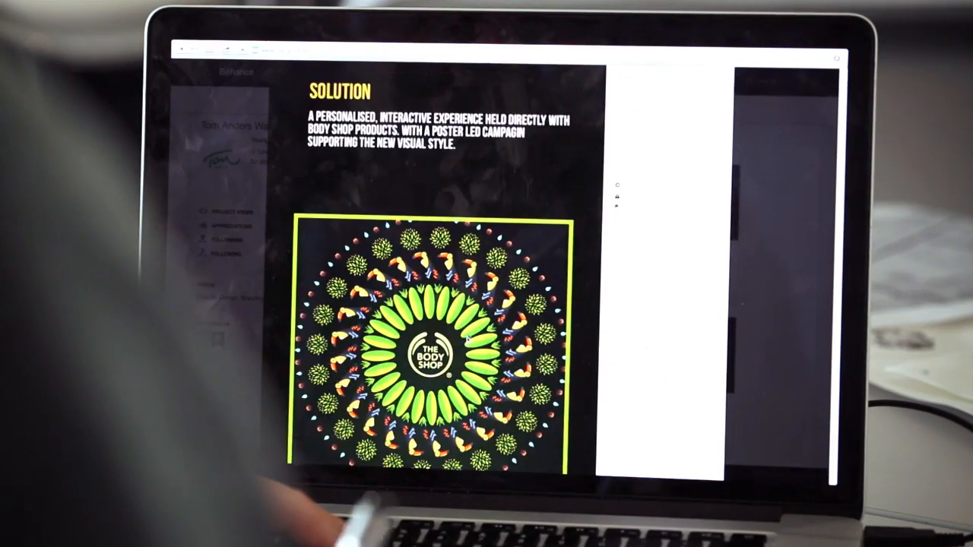